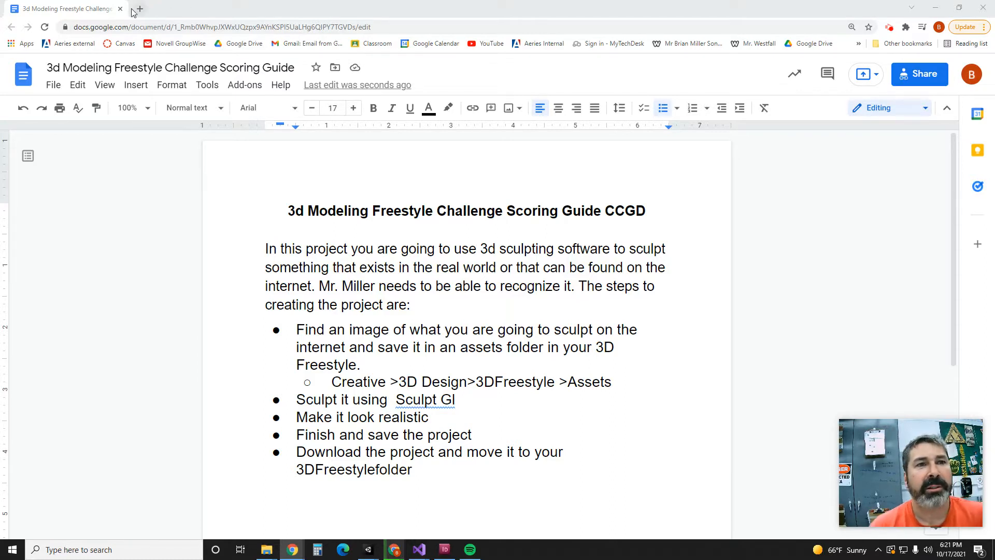
# - Open a new blank Chrome tab beside the scoring guide
pyautogui.click(139, 8)
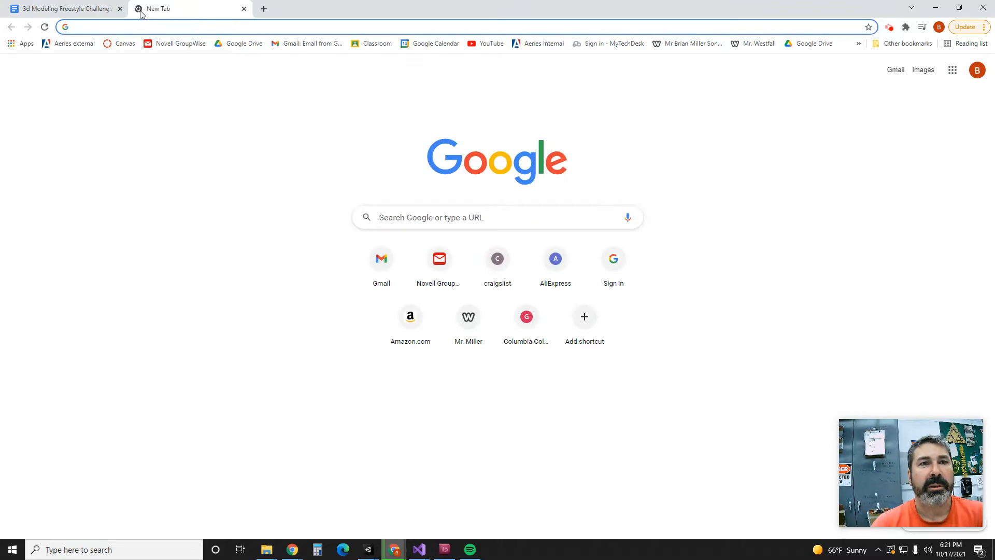
pyautogui.moveTo(266, 549)
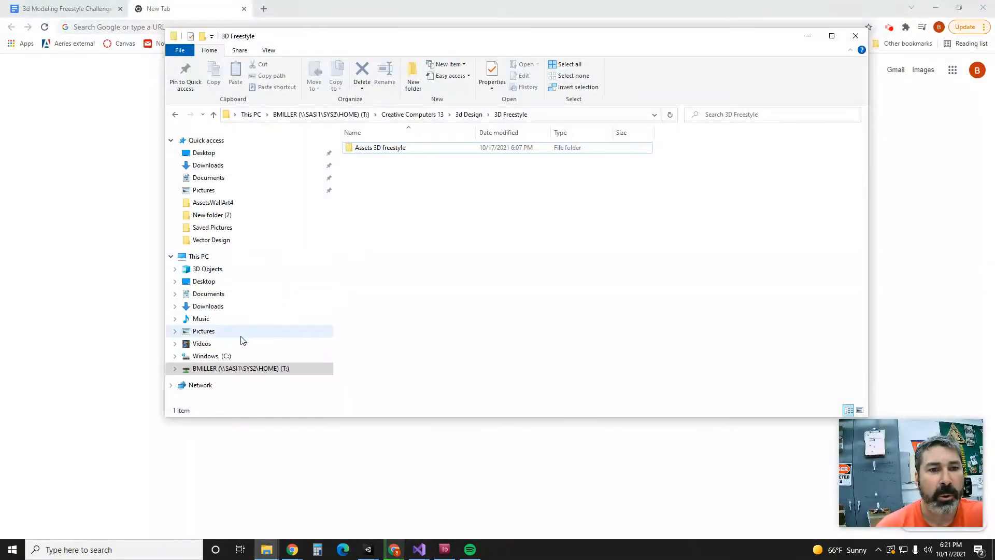
# - On the T: drive, create a new folder inside Creative Computers 13
pyautogui.click(240, 368)
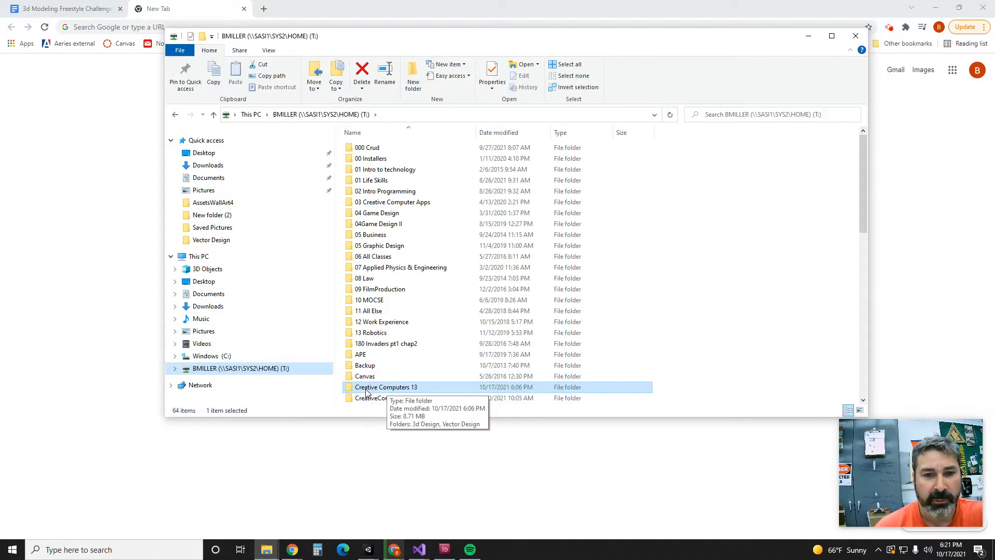
pyautogui.doubleClick(385, 387)
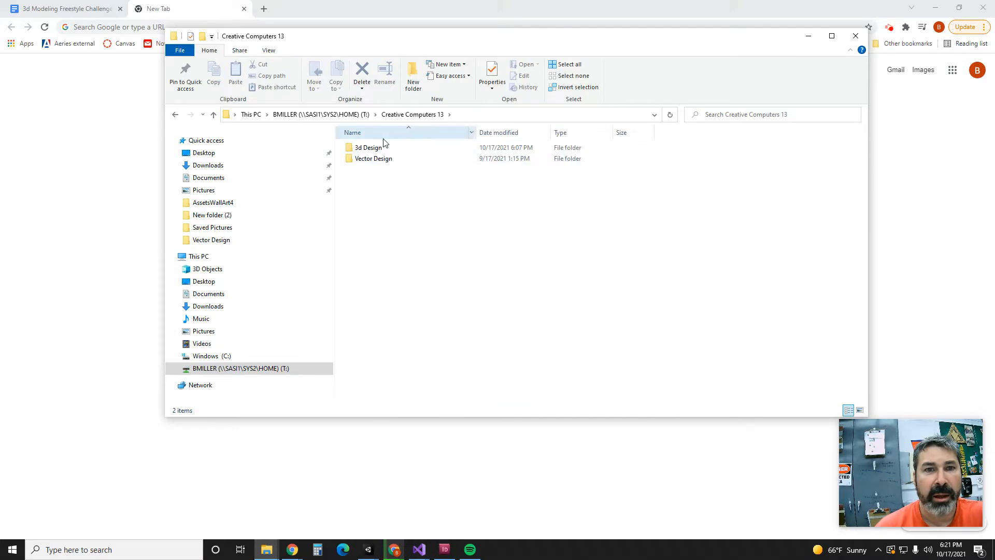
pyautogui.moveTo(413, 74)
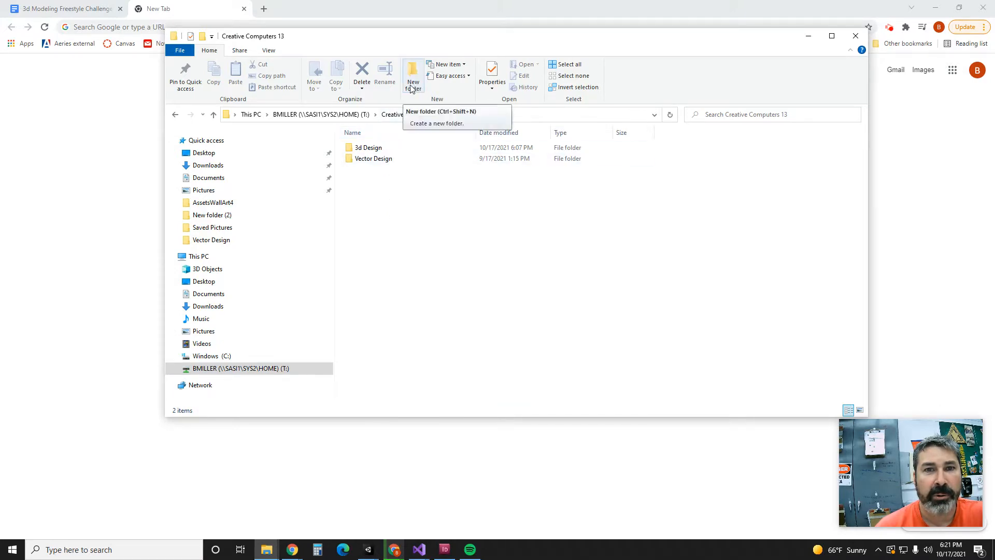
pyautogui.click(413, 75)
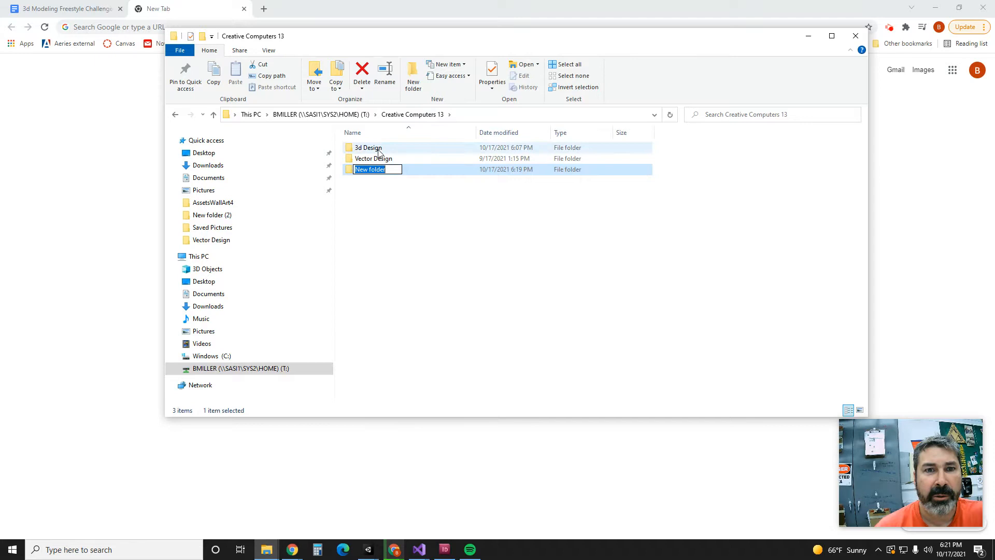
pyautogui.click(378, 215)
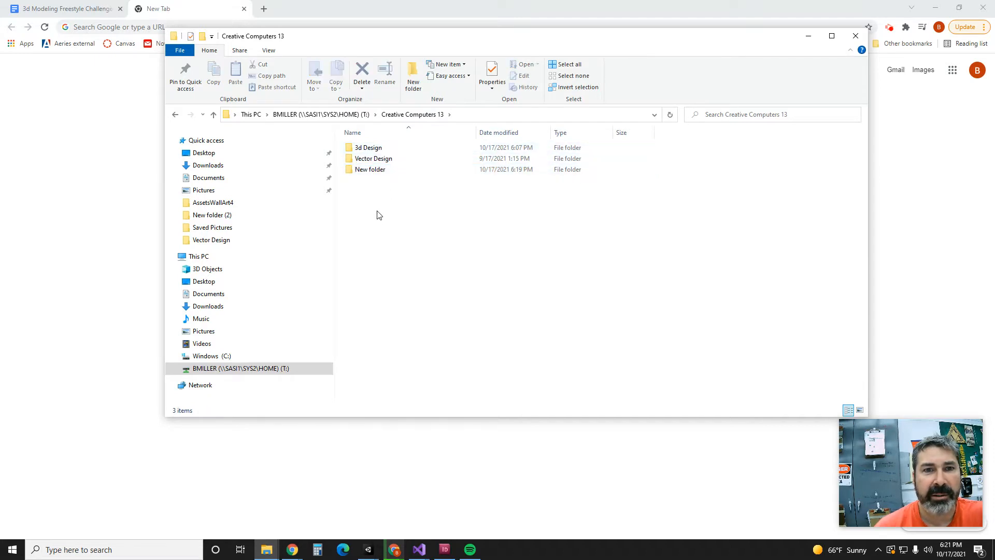
# - Navigate into 3d Design > 3D Freestyle
pyautogui.doubleClick(367, 148)
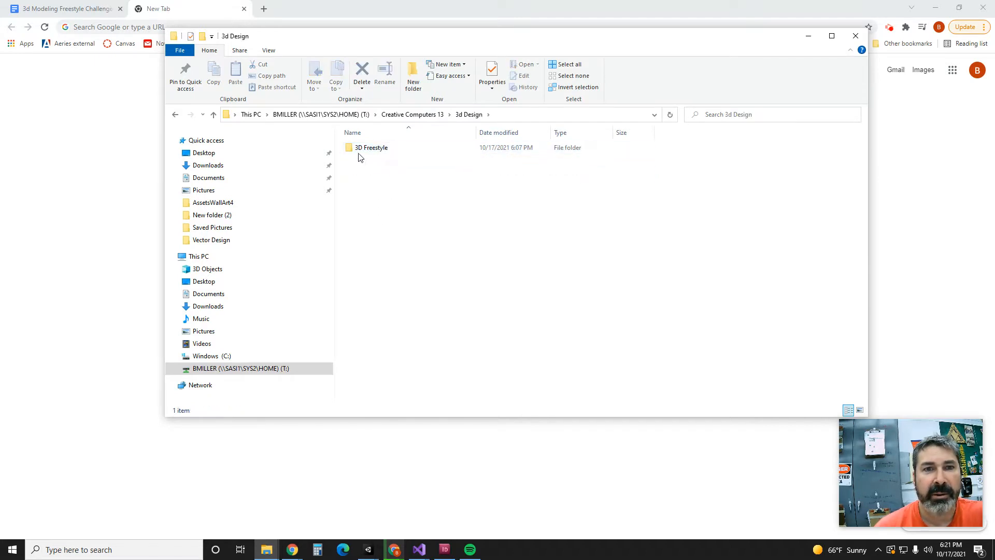
pyautogui.click(371, 147)
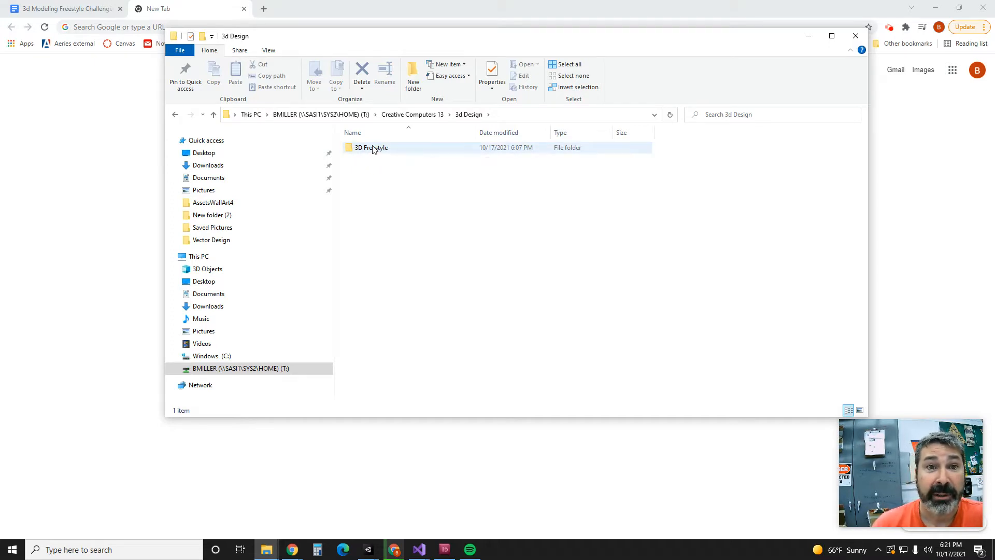
pyautogui.doubleClick(371, 147)
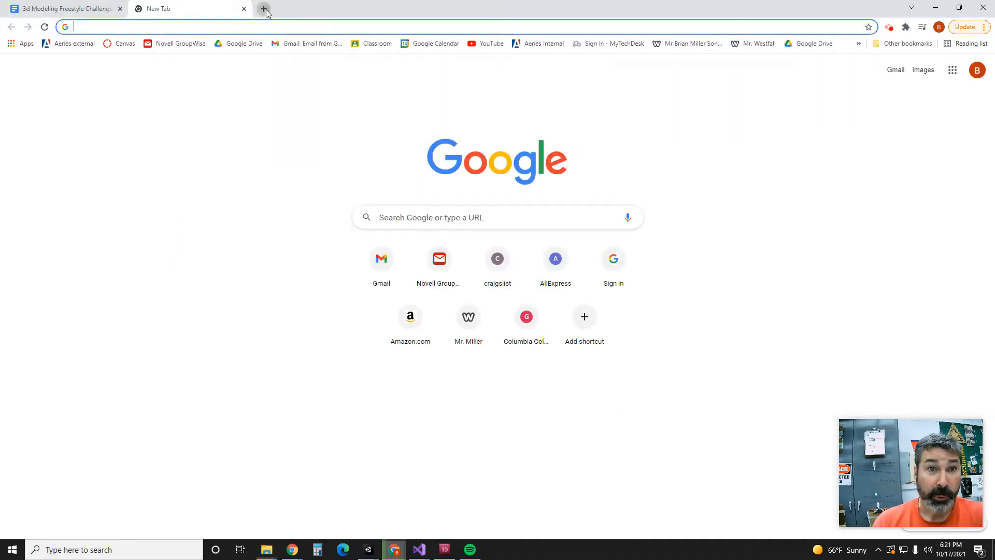
# - Search Google for 'angry birds 3d' in another new tab
pyautogui.click(264, 11)
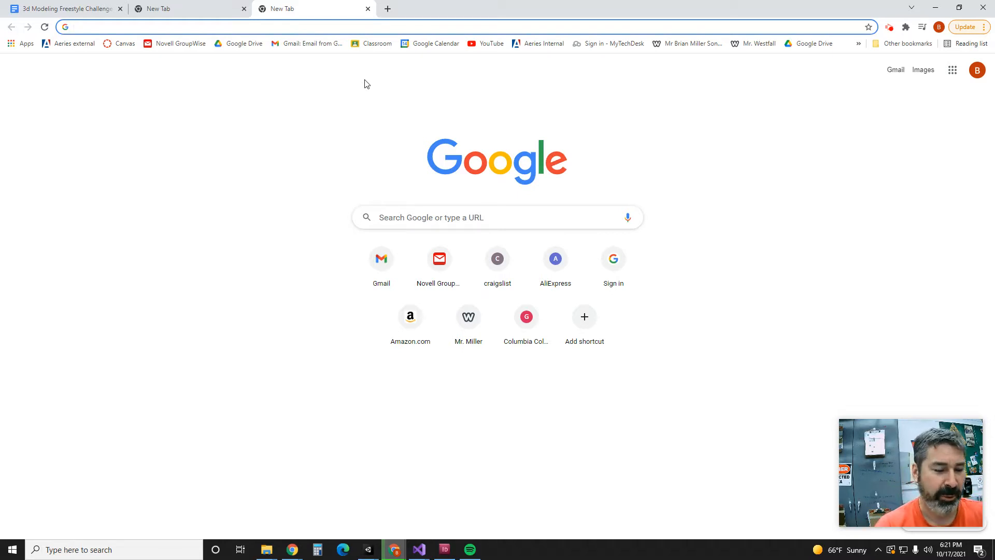
pyautogui.write('angry')
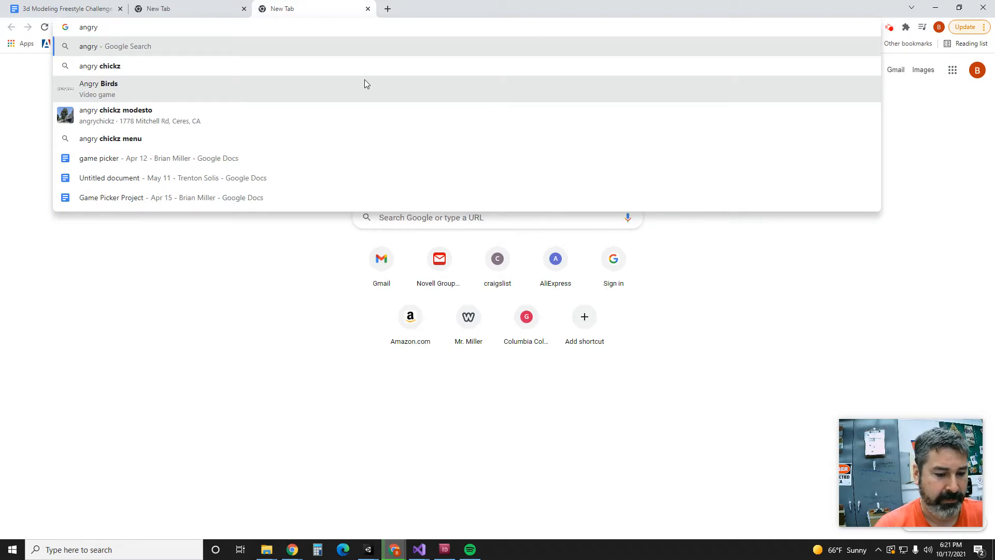
pyautogui.click(99, 89)
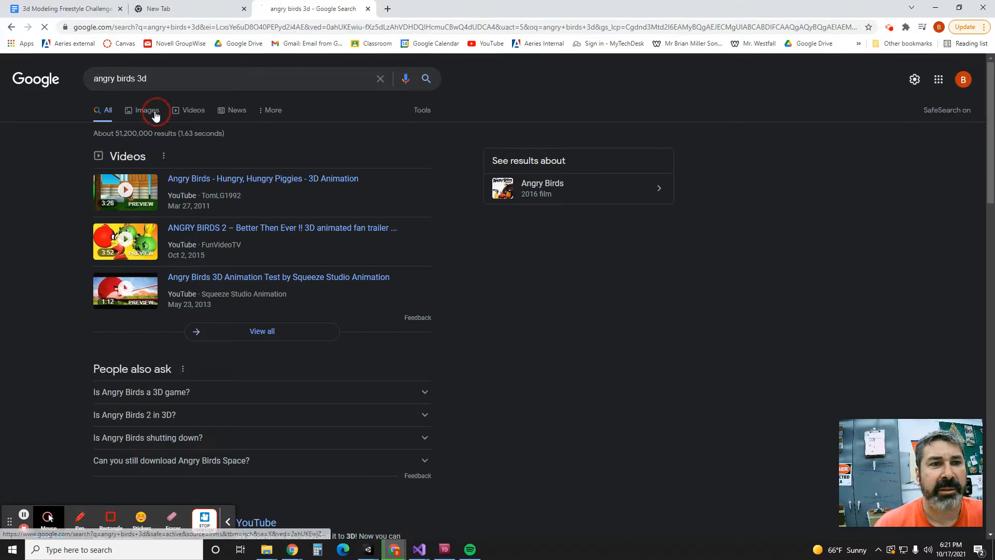
# - Save the red bird picture (Bird_Red_Prime.jpg) from Google Images results
pyautogui.click(146, 110)
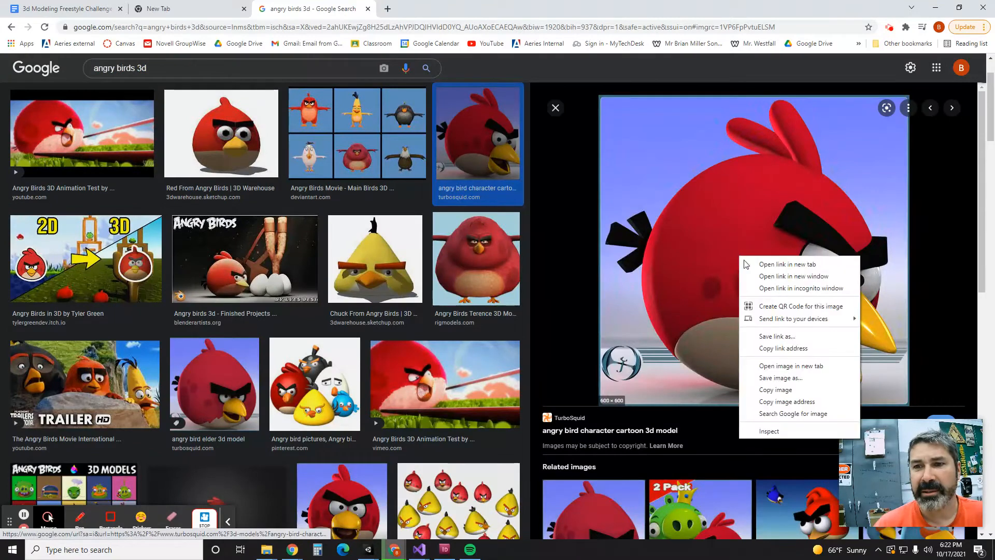
pyautogui.click(781, 378)
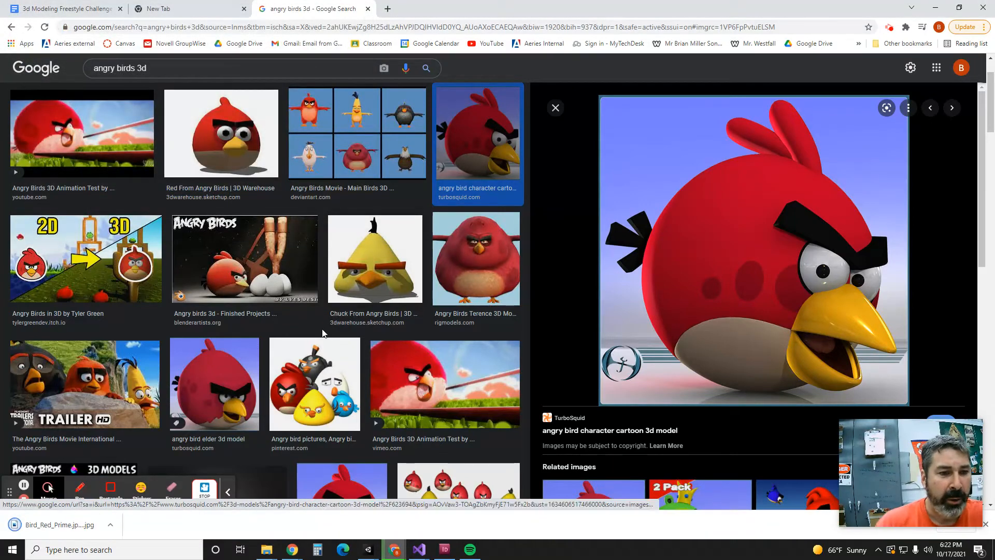
pyautogui.moveTo(768, 295)
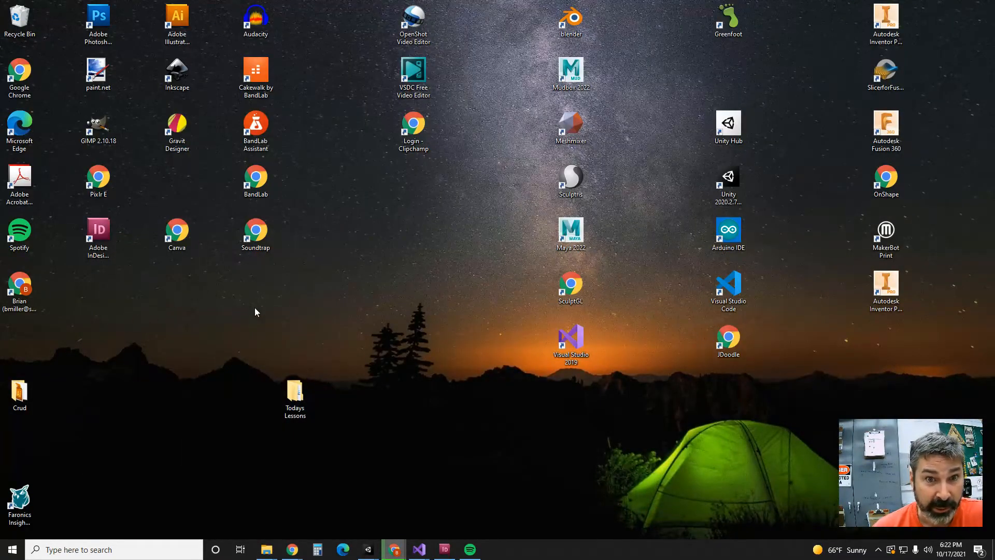
# - Launch SculptGL from the desktop shortcut
pyautogui.click(570, 288)
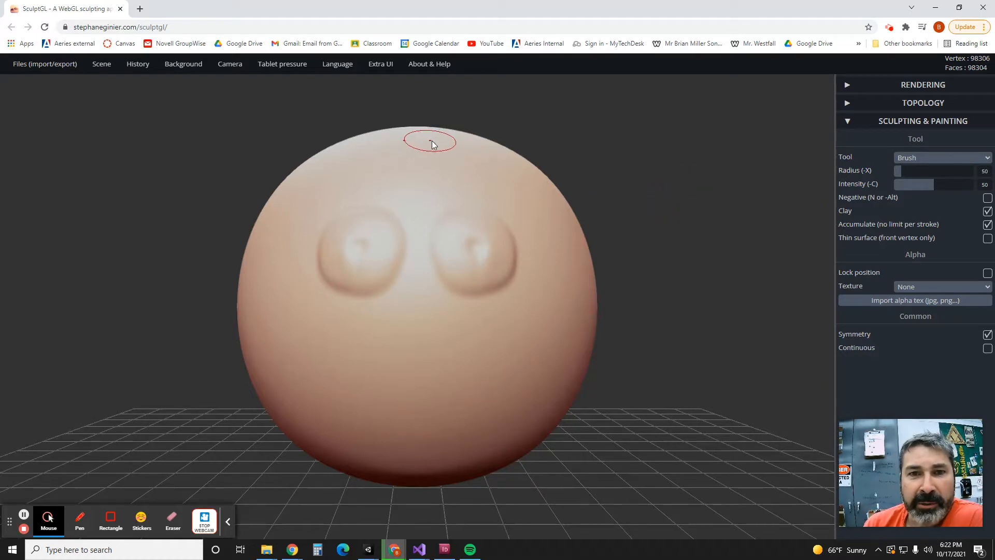
pyautogui.moveTo(950, 167)
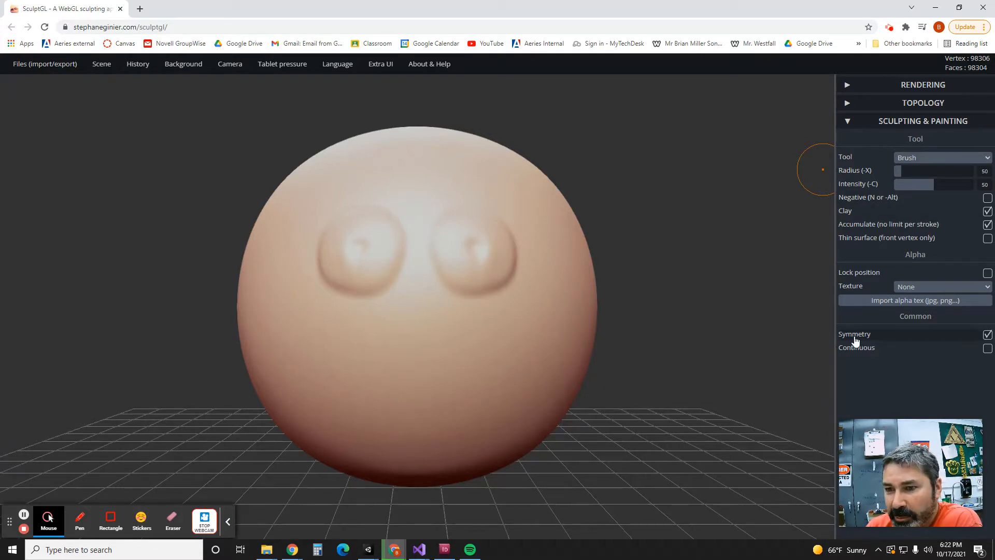
pyautogui.moveTo(359, 251)
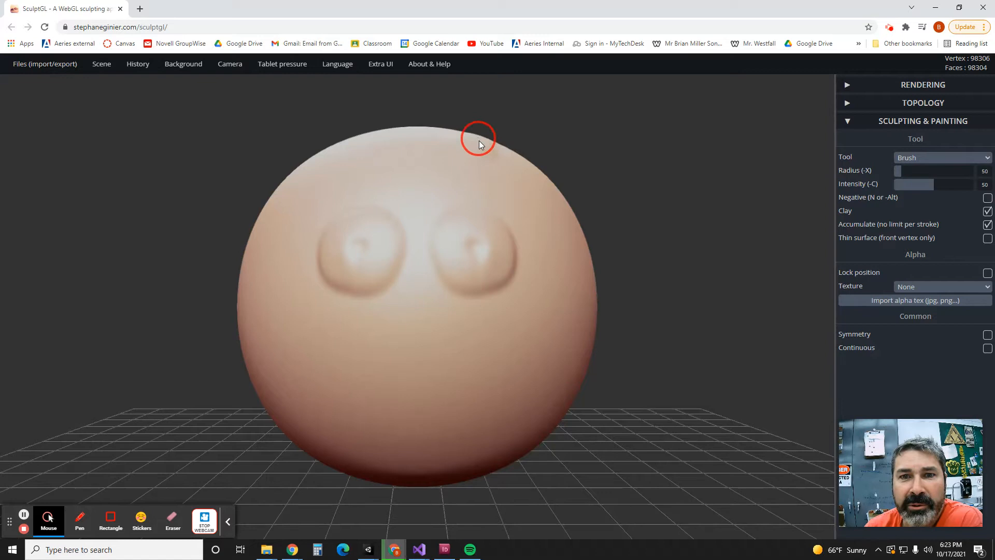
pyautogui.moveTo(822, 210)
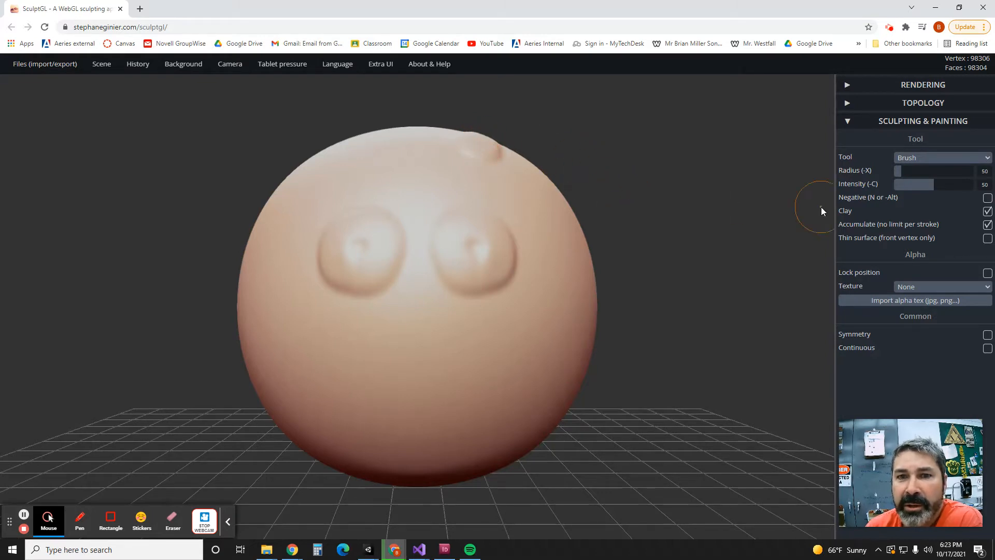
pyautogui.moveTo(924, 165)
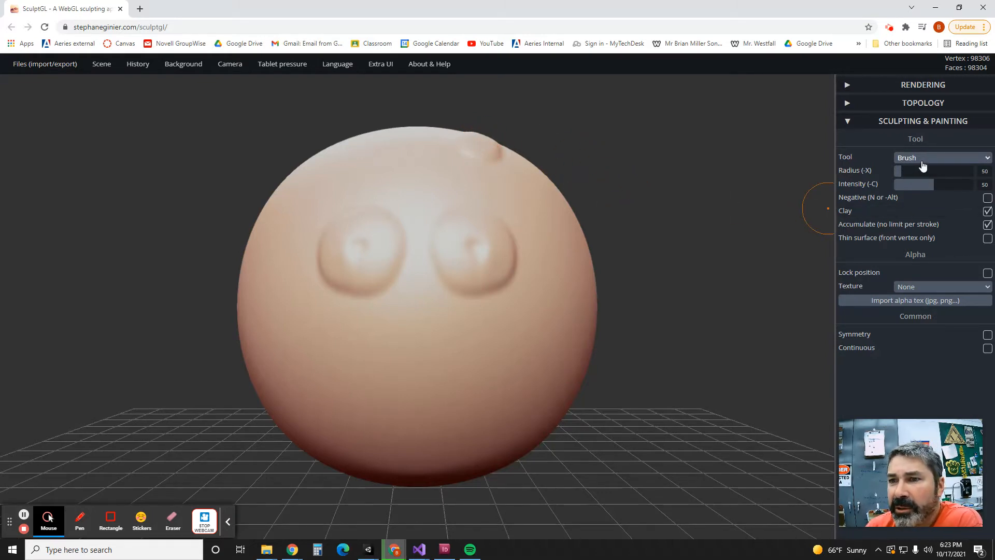
# - Flatten the top lump with a larger brush, then switch to the Pinch tool
pyautogui.click(942, 157)
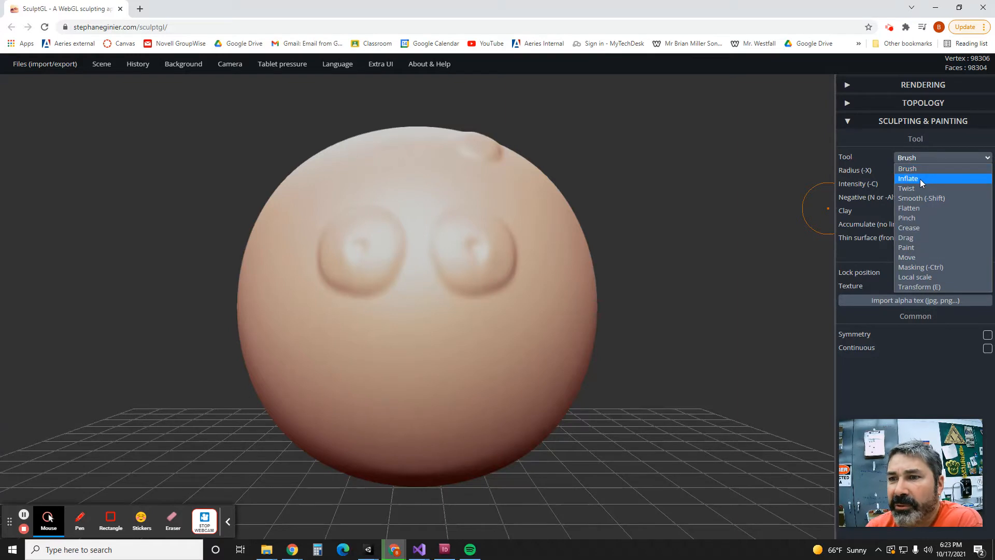
pyautogui.moveTo(918, 217)
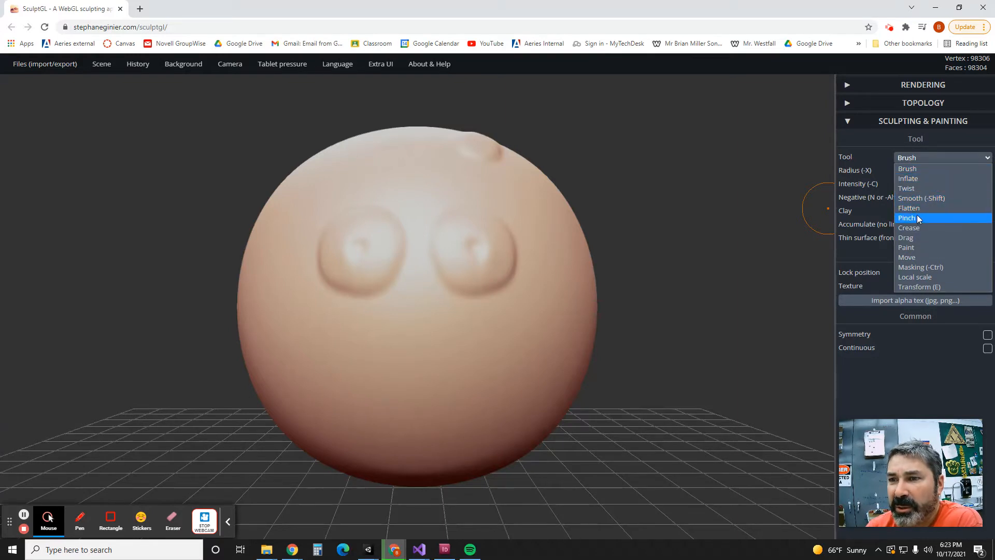
pyautogui.click(909, 208)
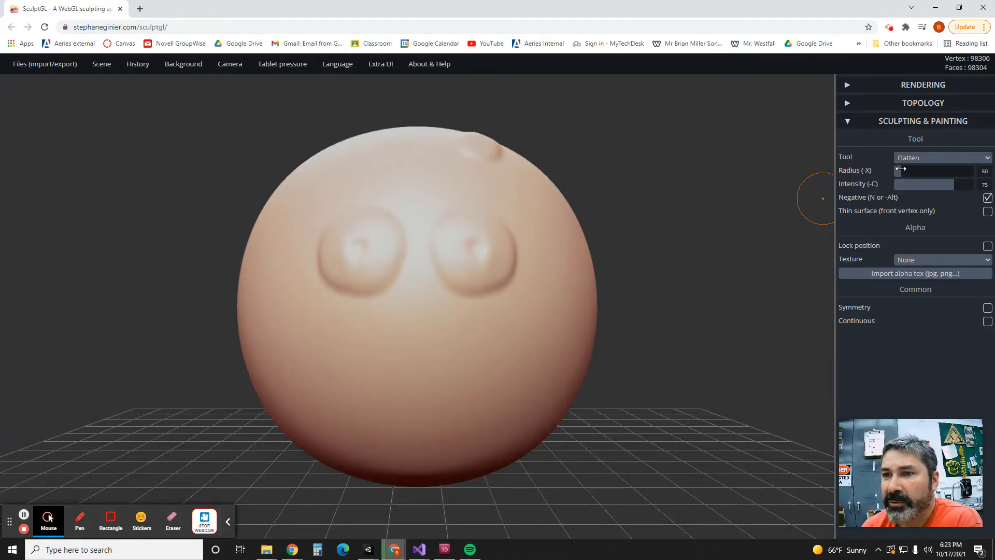
pyautogui.moveTo(900, 170); pyautogui.dragTo(905, 170)
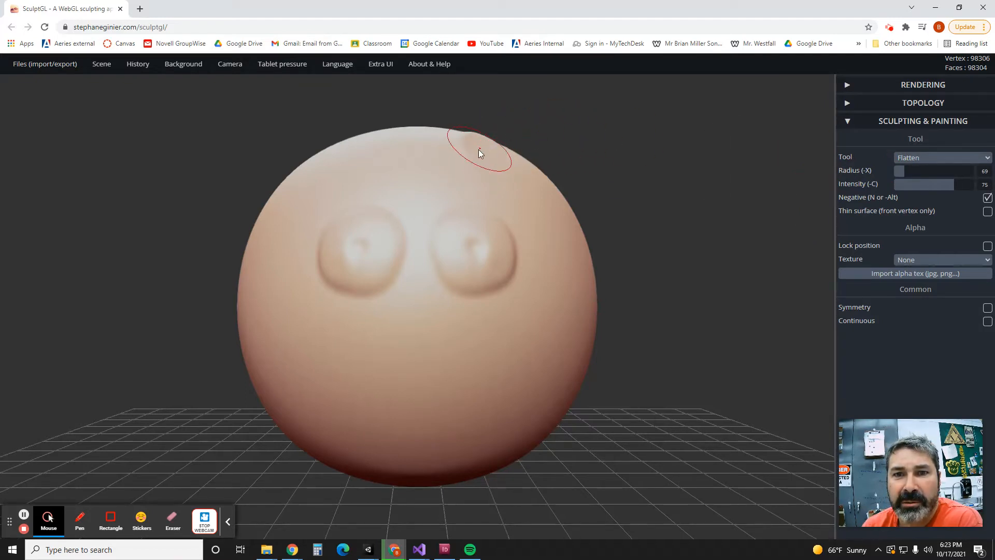
pyautogui.moveTo(759, 183)
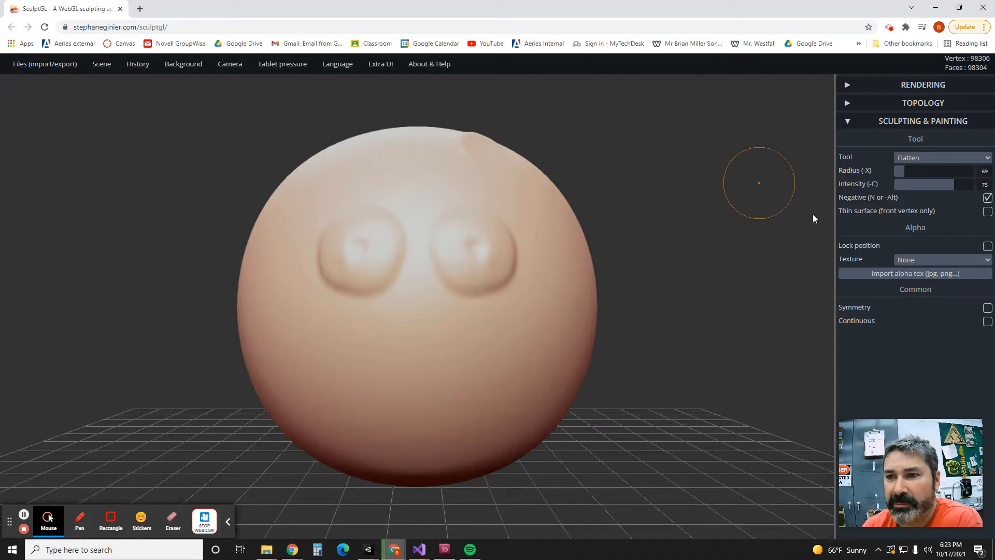
pyautogui.moveTo(62, 144)
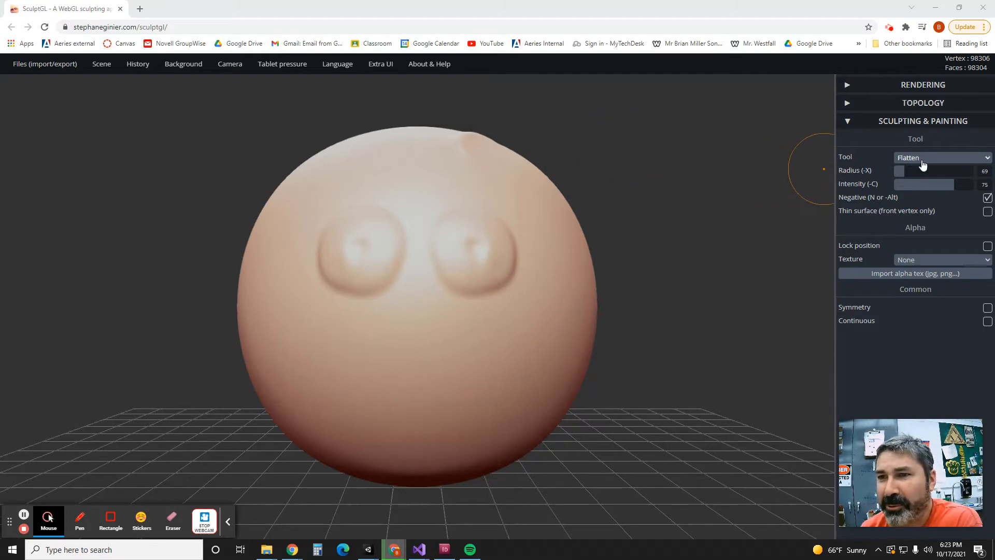
pyautogui.click(942, 156)
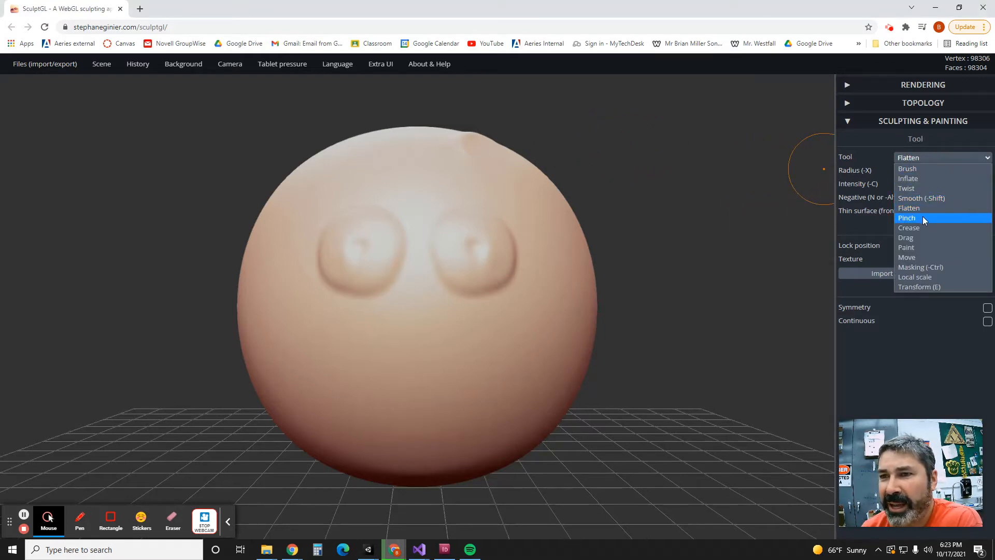
pyautogui.click(907, 217)
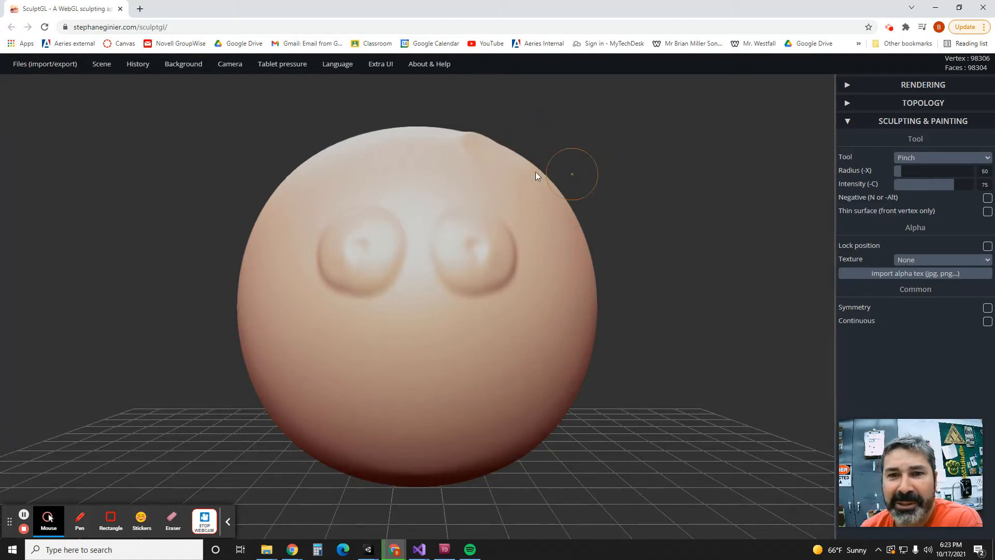
pyautogui.moveTo(533, 163)
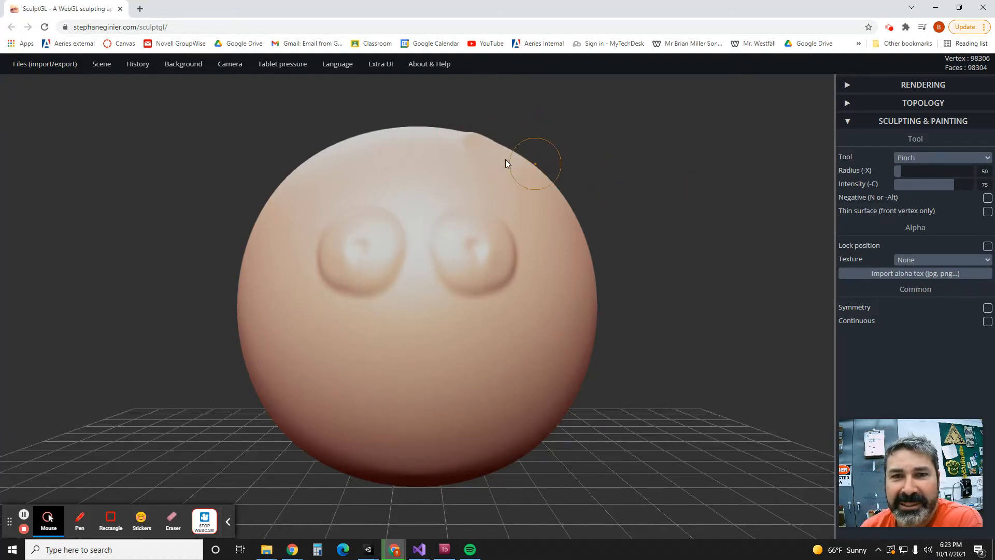
pyautogui.moveTo(621, 189)
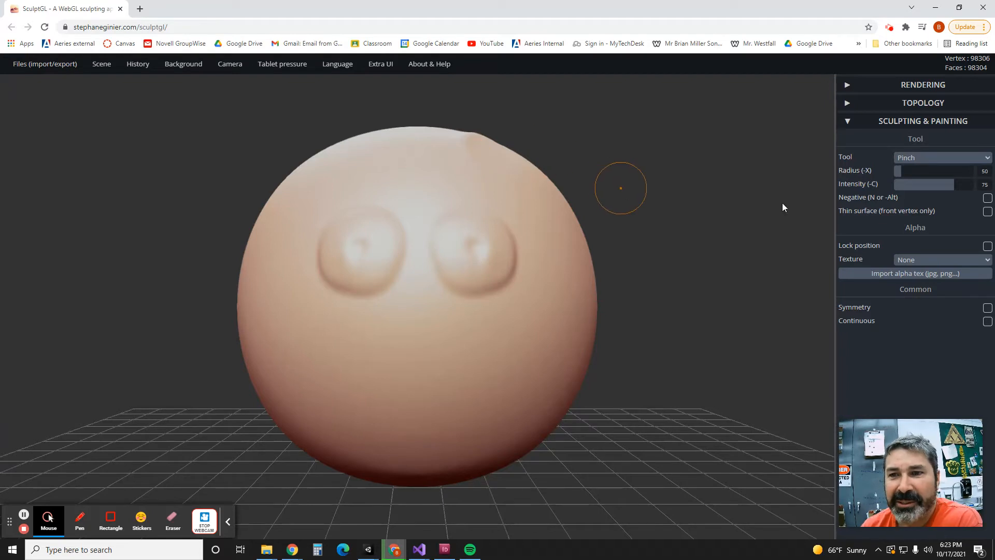
pyautogui.moveTo(17, 98)
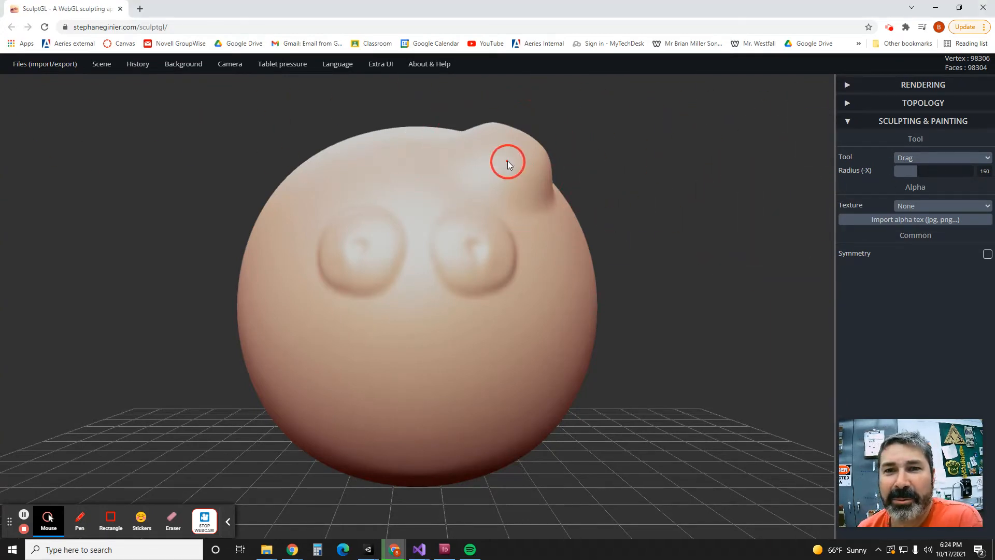
# - Drag the upper-right knob outward into a long curved top knot
pyautogui.moveTo(508, 161); pyautogui.dragTo(605, 125)
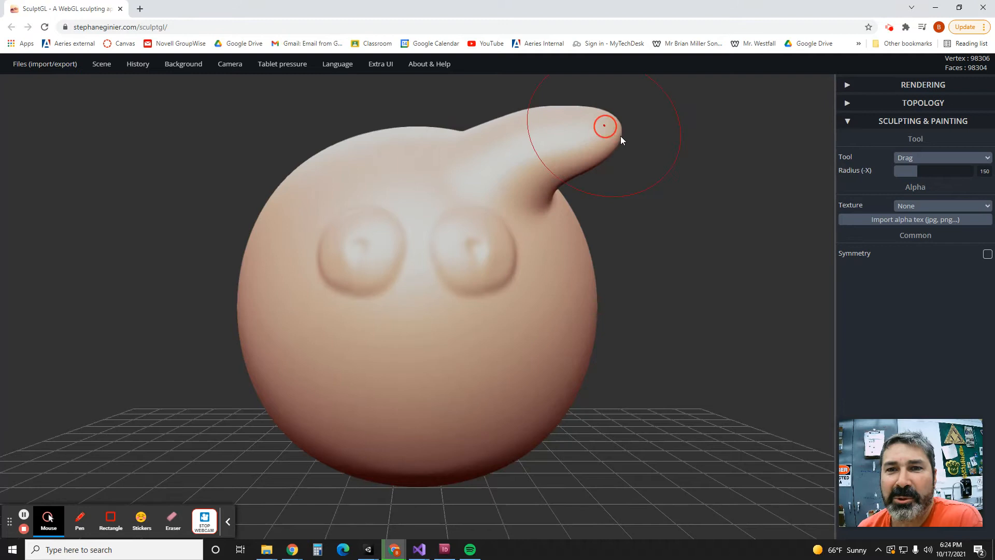
pyautogui.click(941, 157)
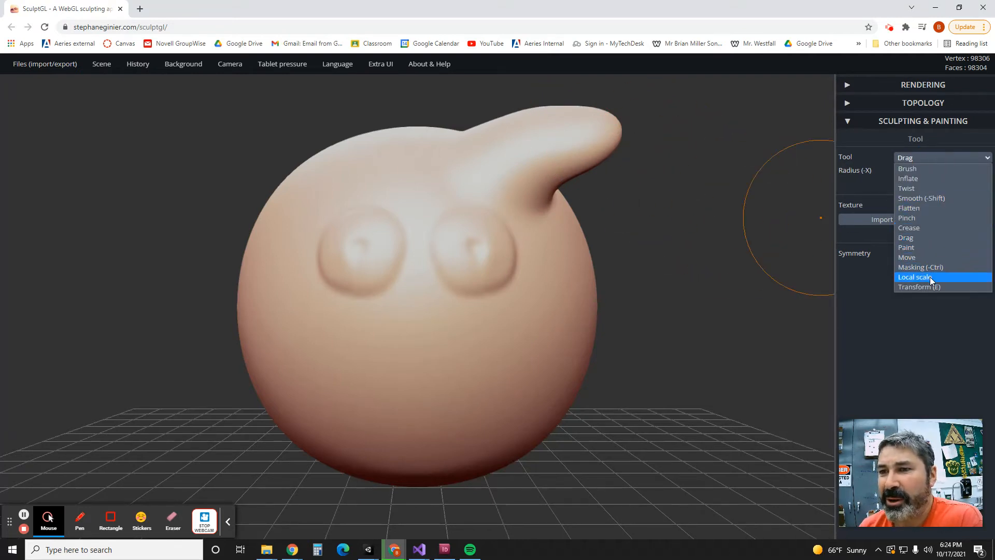
pyautogui.click(942, 157)
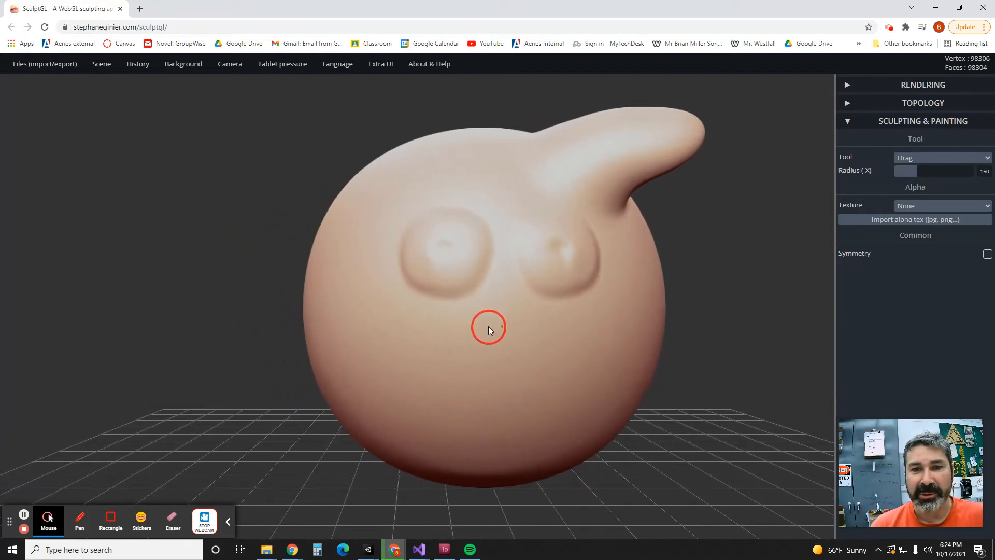
# - Turn the head to side profile and drag a long beak out below the eyes
pyautogui.moveTo(489, 328); pyautogui.dragTo(450, 325)
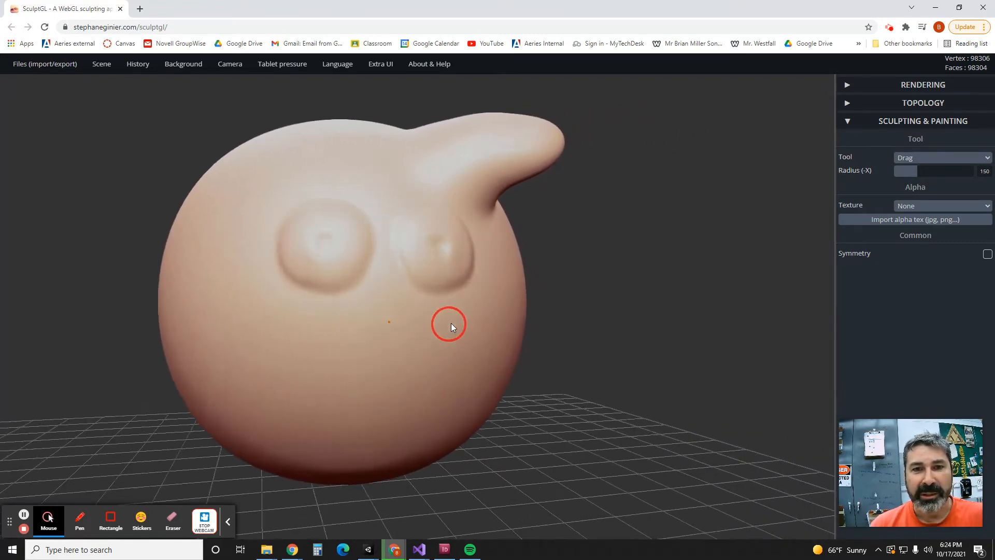
pyautogui.moveTo(450, 325); pyautogui.dragTo(300, 322)
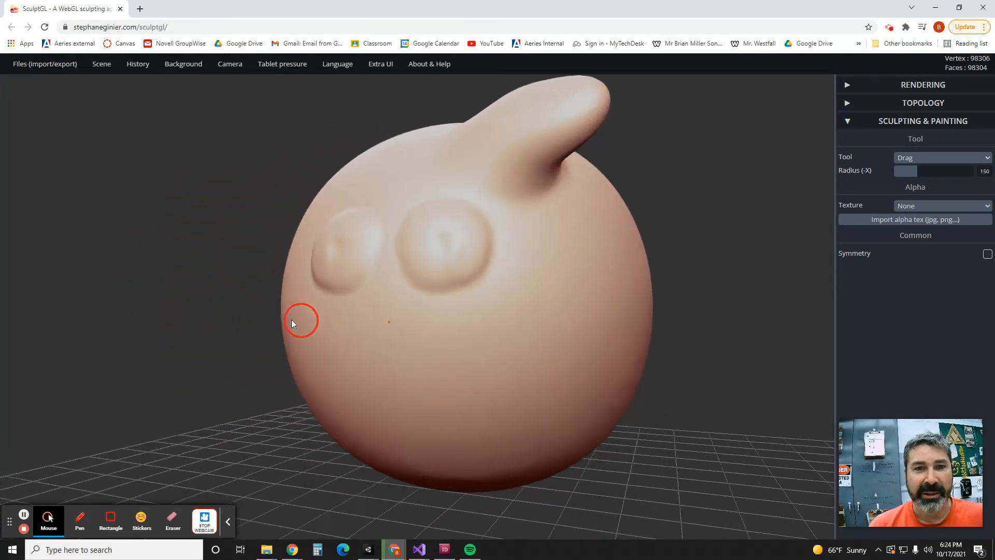
pyautogui.moveTo(291, 322); pyautogui.dragTo(604, 322)
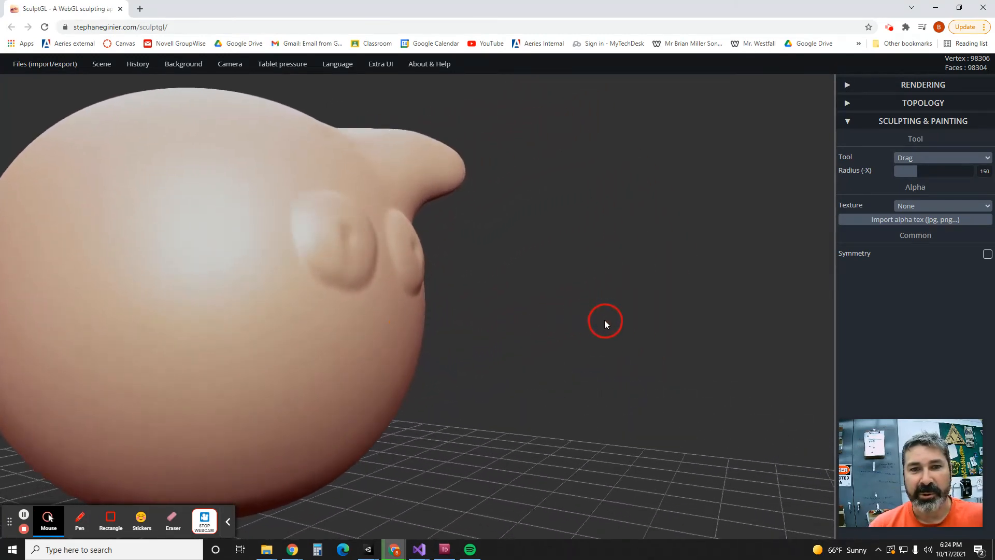
pyautogui.moveTo(603, 321); pyautogui.dragTo(463, 349)
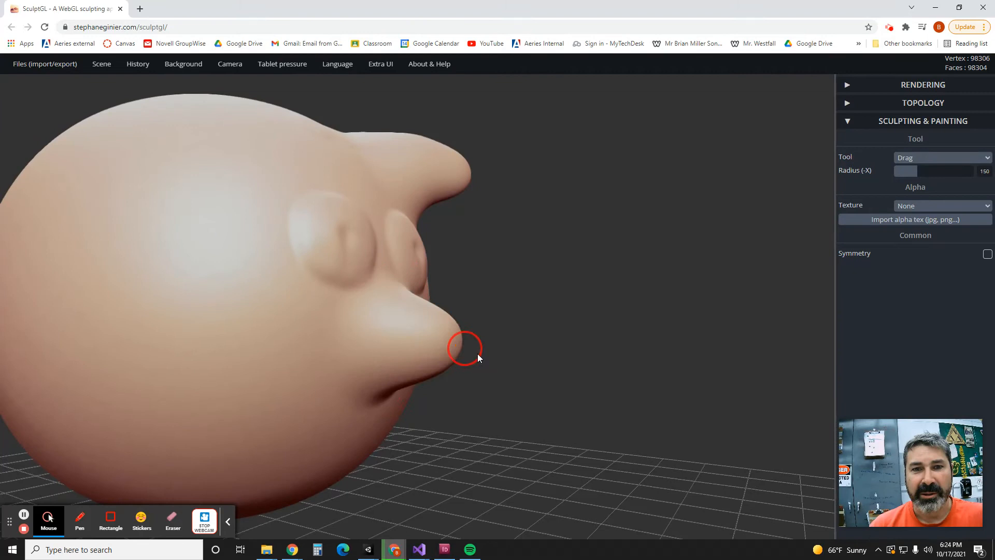
pyautogui.moveTo(463, 348); pyautogui.dragTo(648, 349)
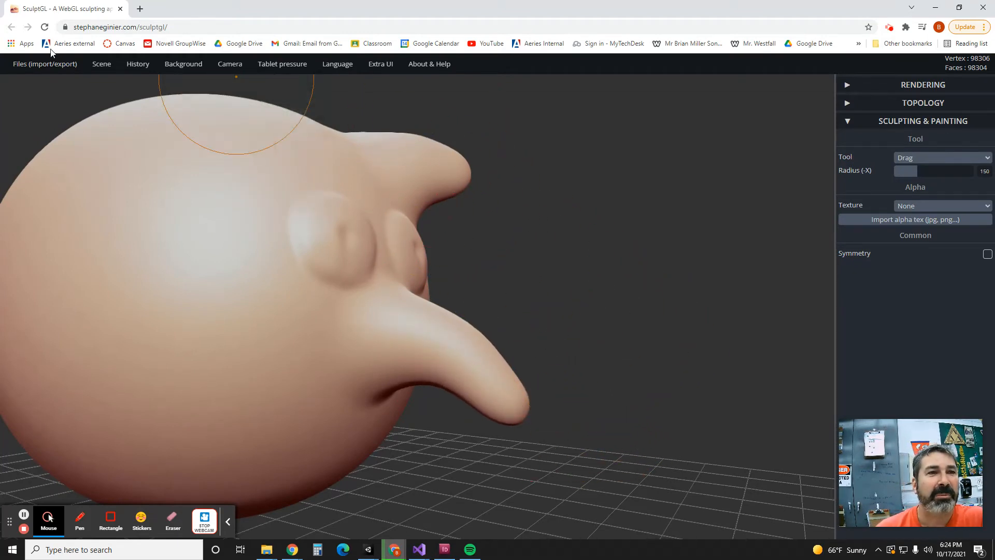
# - Save the head as yourMesh (1).sgl and open the download's options
pyautogui.click(44, 63)
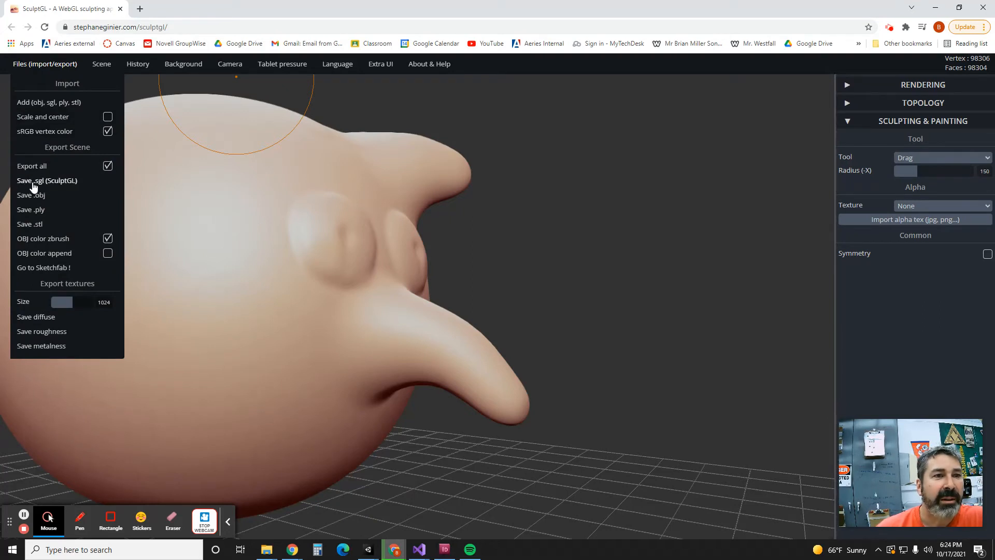
pyautogui.moveTo(57, 187)
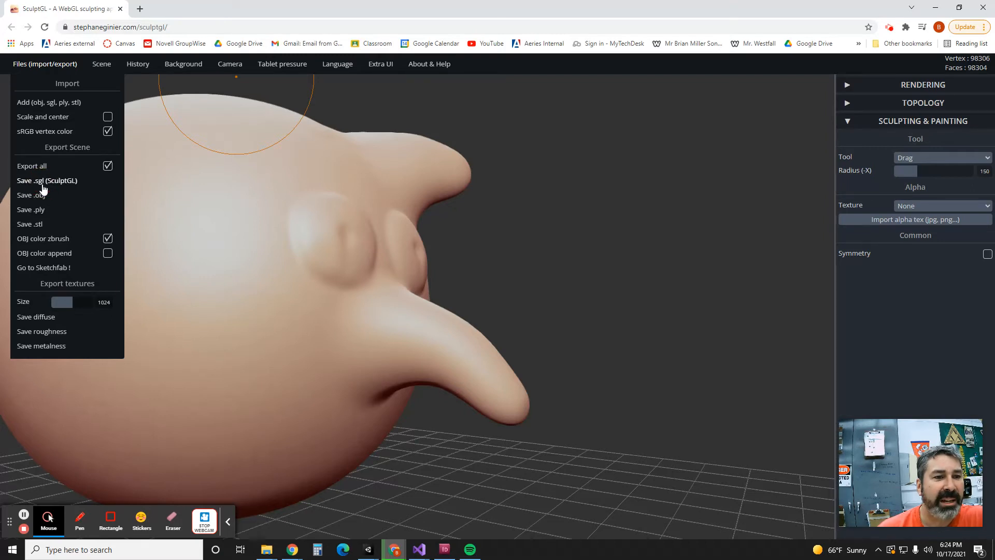
pyautogui.click(46, 181)
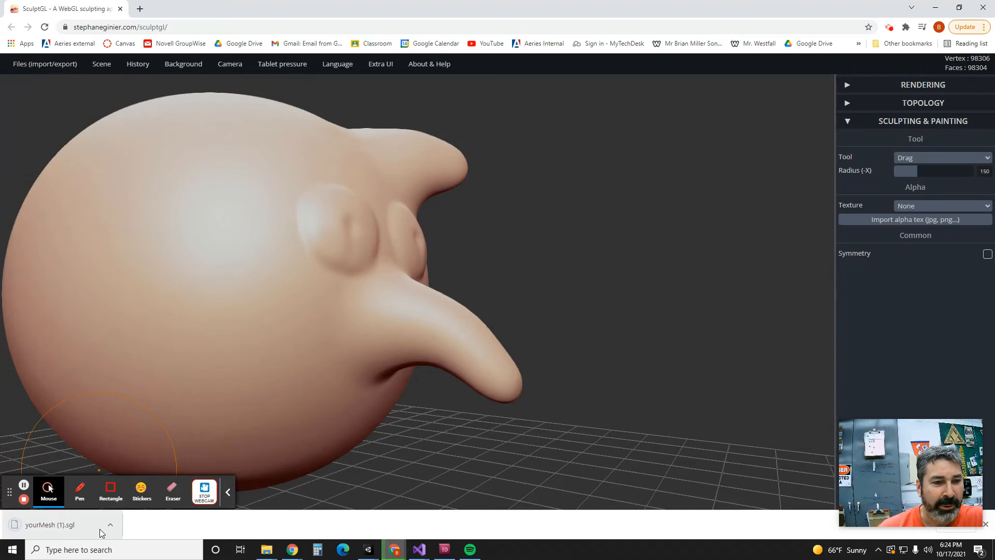
pyautogui.click(110, 524)
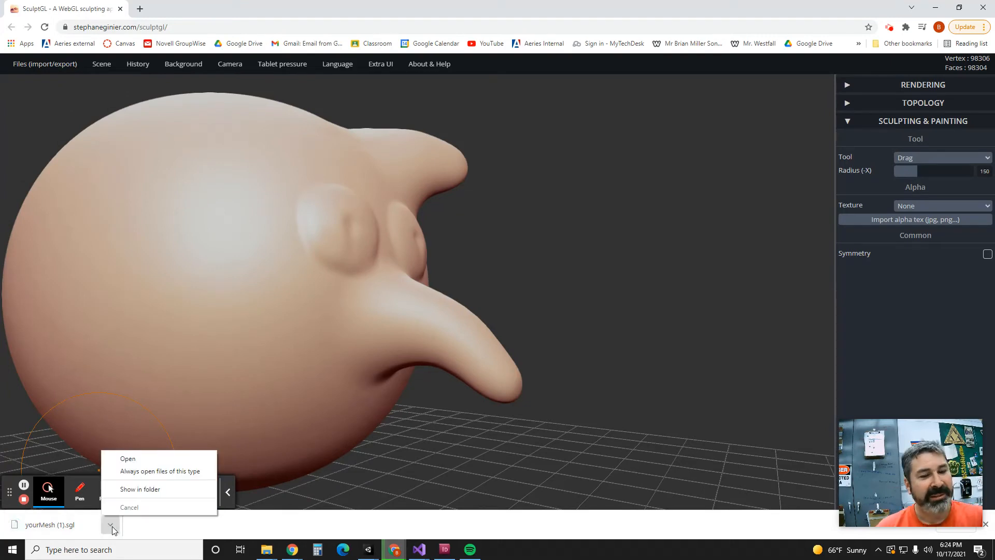
pyautogui.moveTo(106, 525)
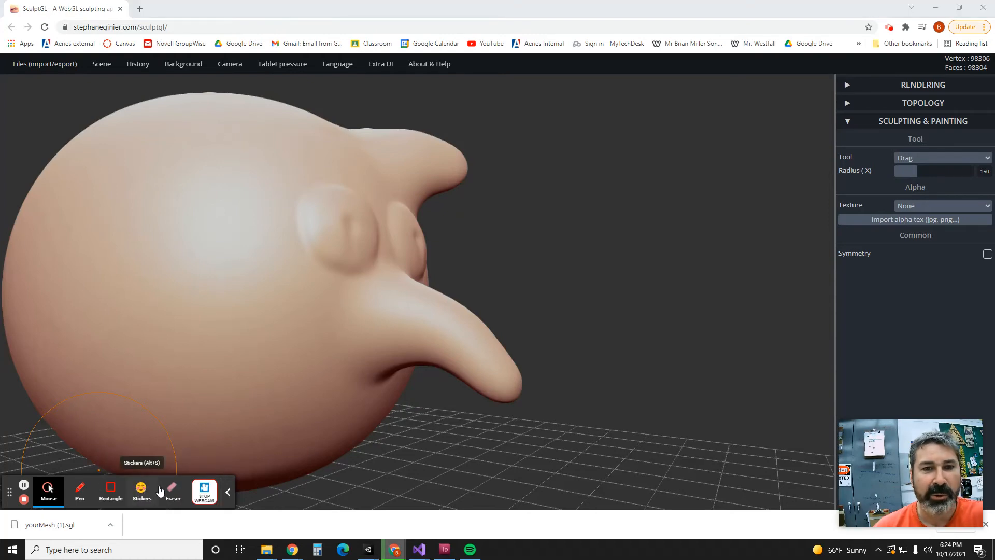
pyautogui.rightClick(388, 175)
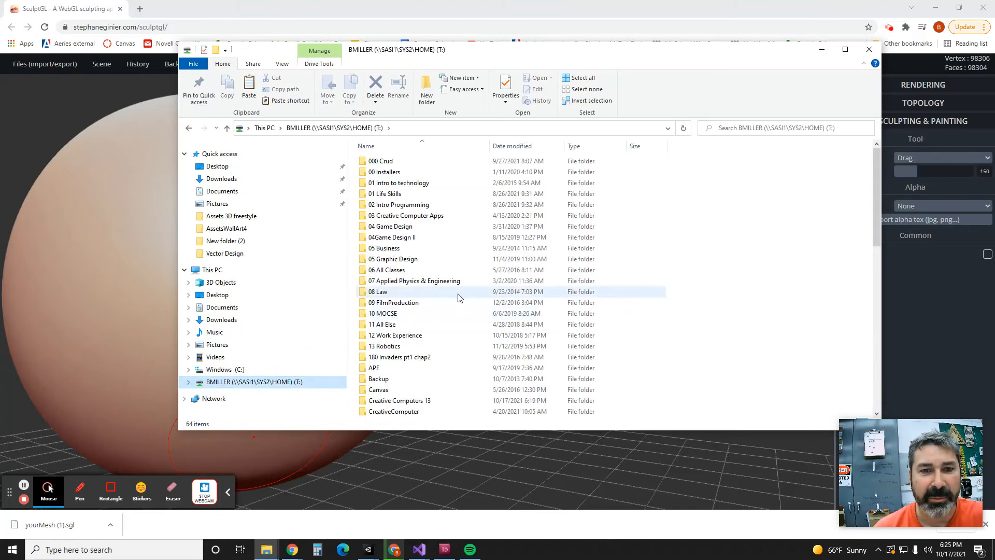
# - Put yourMesh (1).sgl in Creative Computers 13 > 3d Design > 3D Freestyle and close Explorer
pyautogui.doubleClick(399, 401)
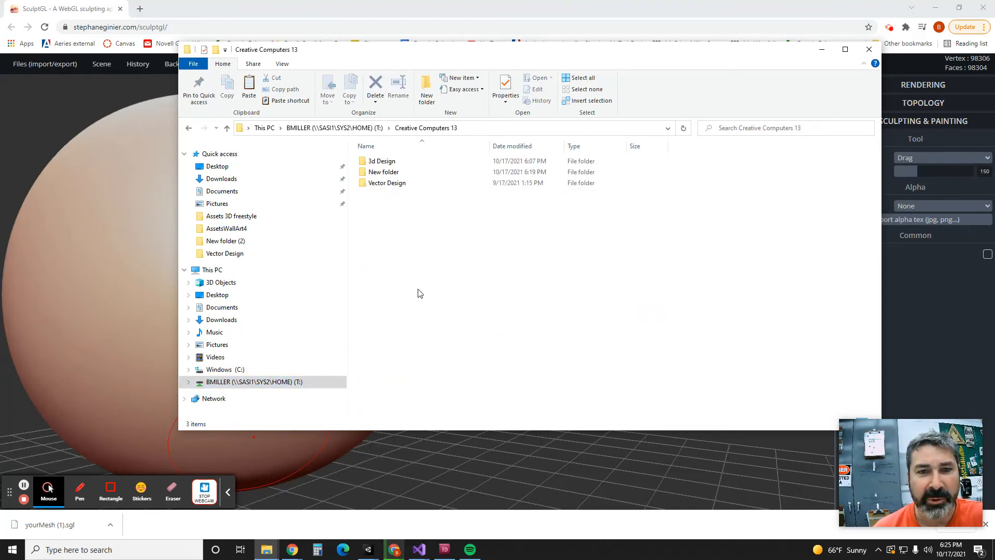
pyautogui.doubleClick(382, 160)
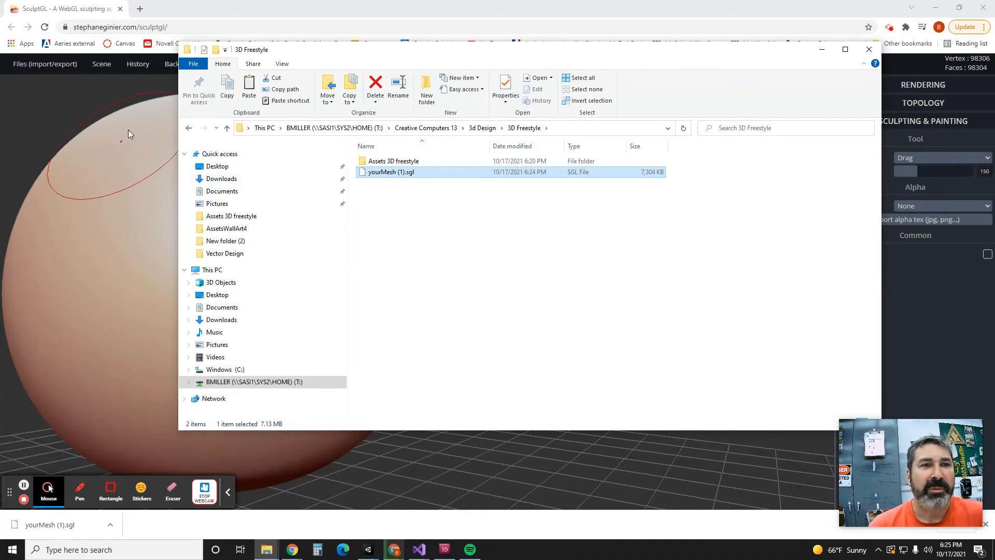
pyautogui.moveTo(365, 343)
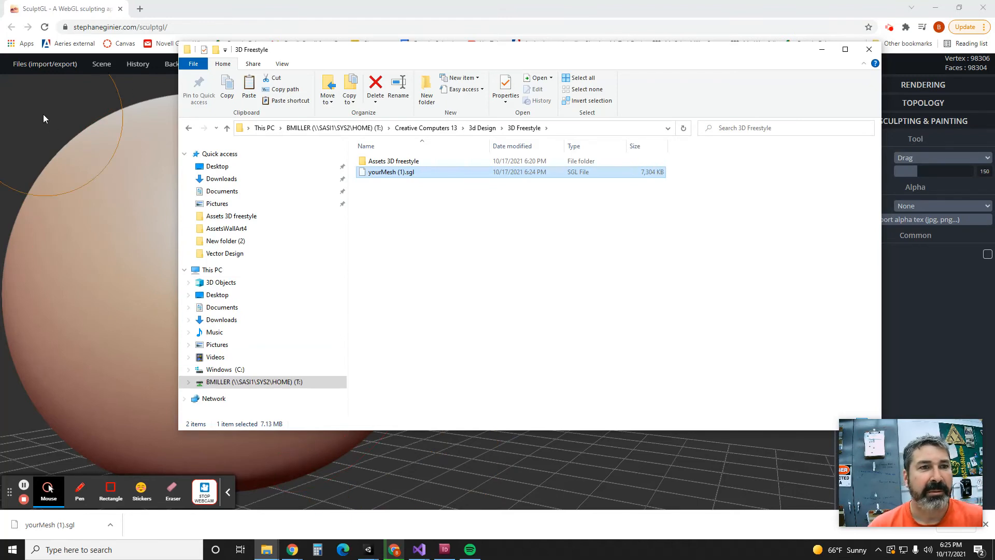
pyautogui.click(868, 49)
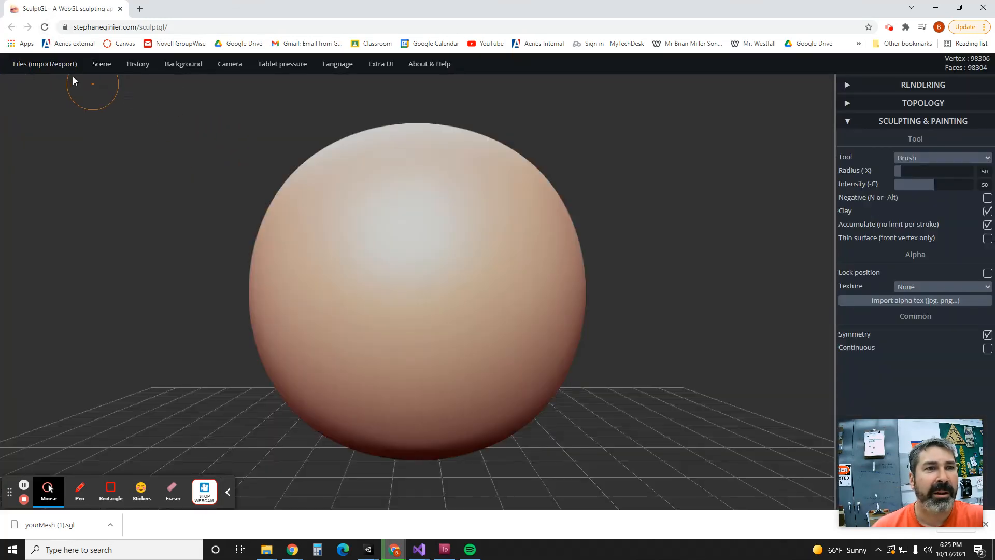
# - Open the Add (obj, sgl, ply, stl) file picker from the Files menu
pyautogui.click(44, 63)
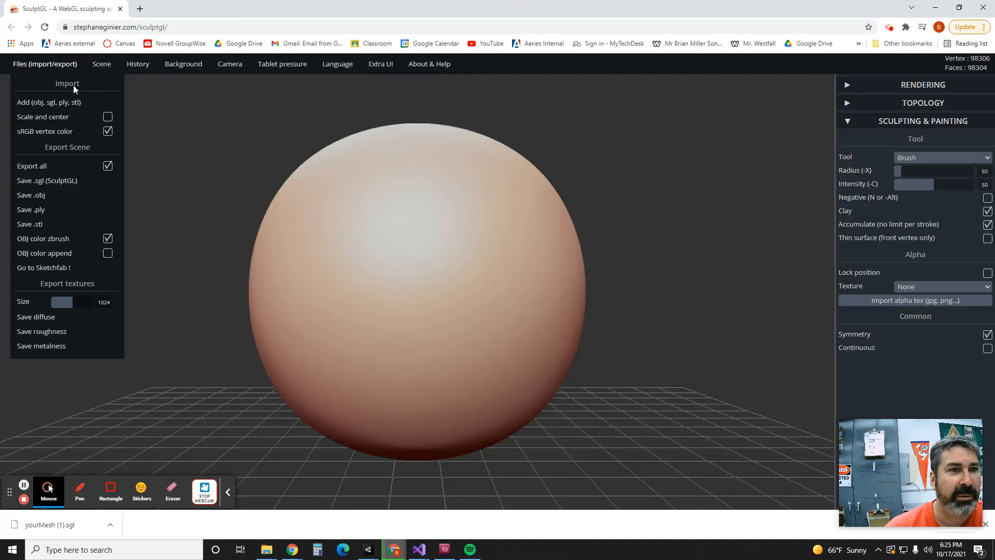
pyautogui.moveTo(49, 108)
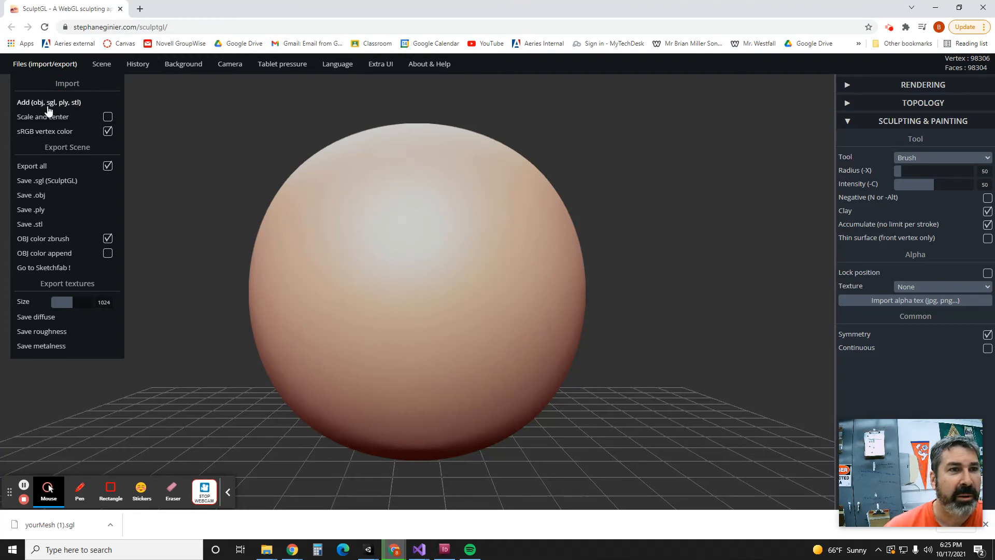
pyautogui.click(49, 102)
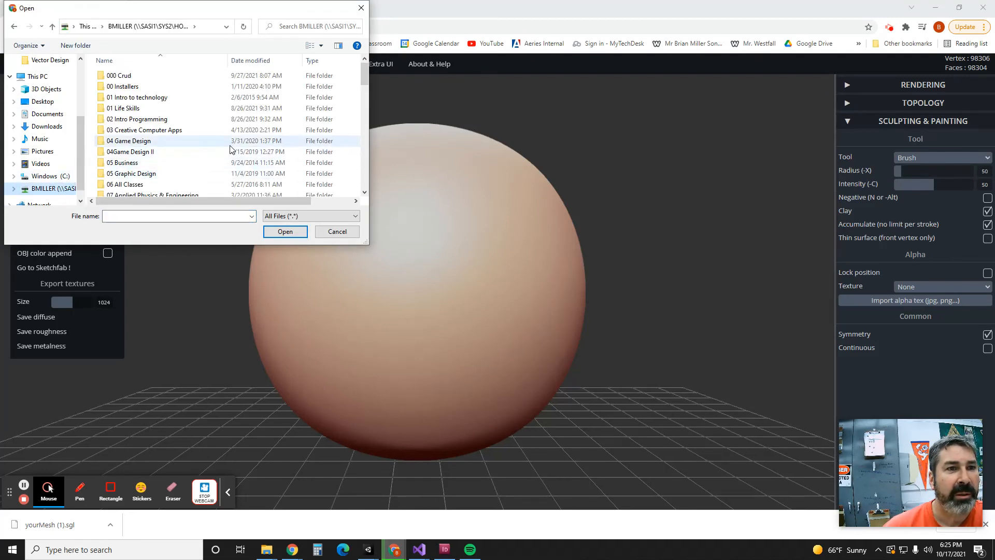
# - Load yourMesh (1).sgl from Creative Computers 13 > 3d Design > 3D Freestyle
pyautogui.scroll(-3)
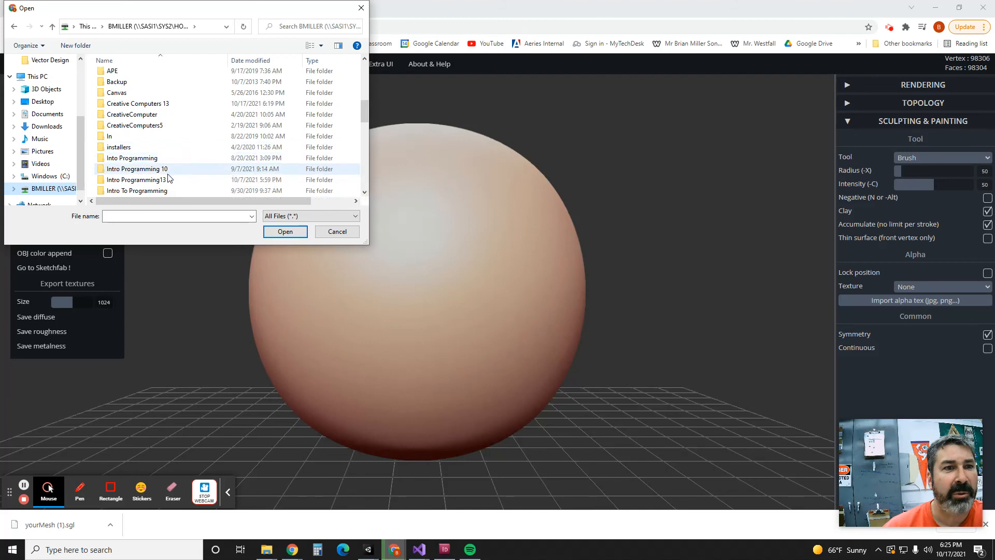
pyautogui.doubleClick(138, 104)
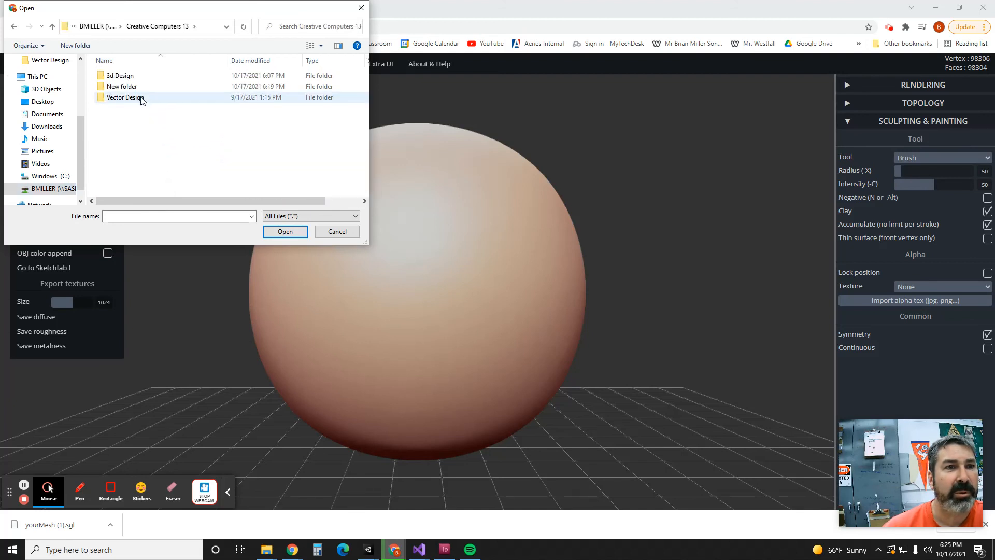
pyautogui.doubleClick(120, 74)
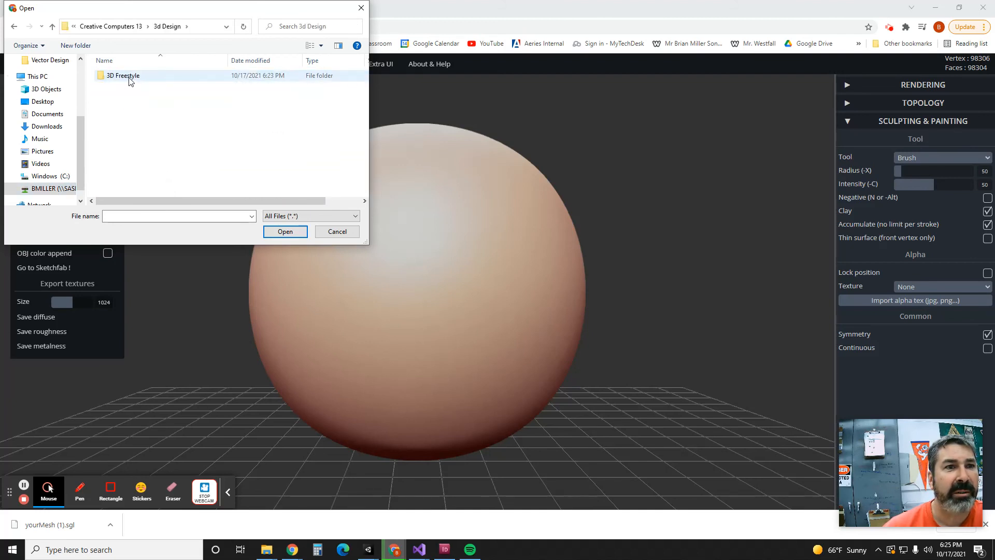
pyautogui.doubleClick(121, 74)
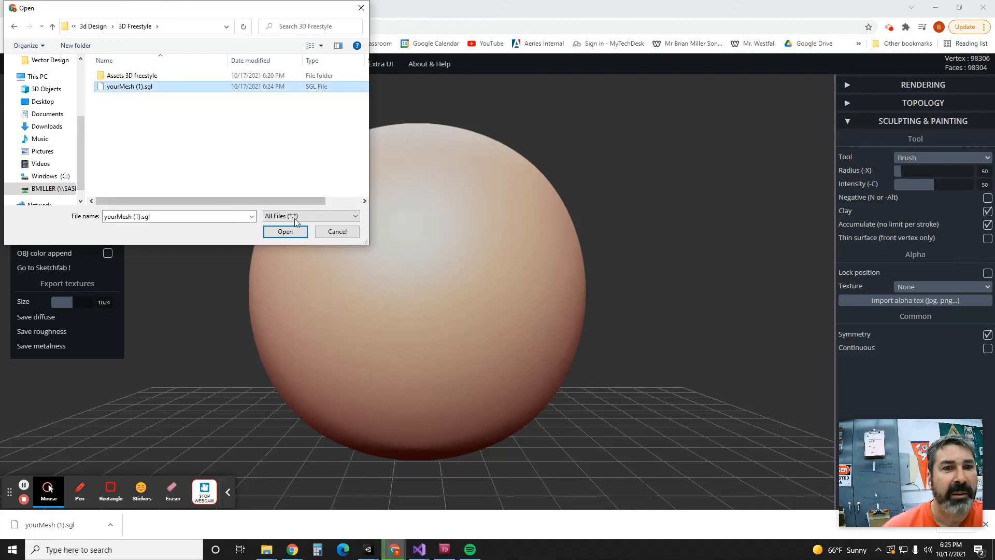
pyautogui.click(285, 231)
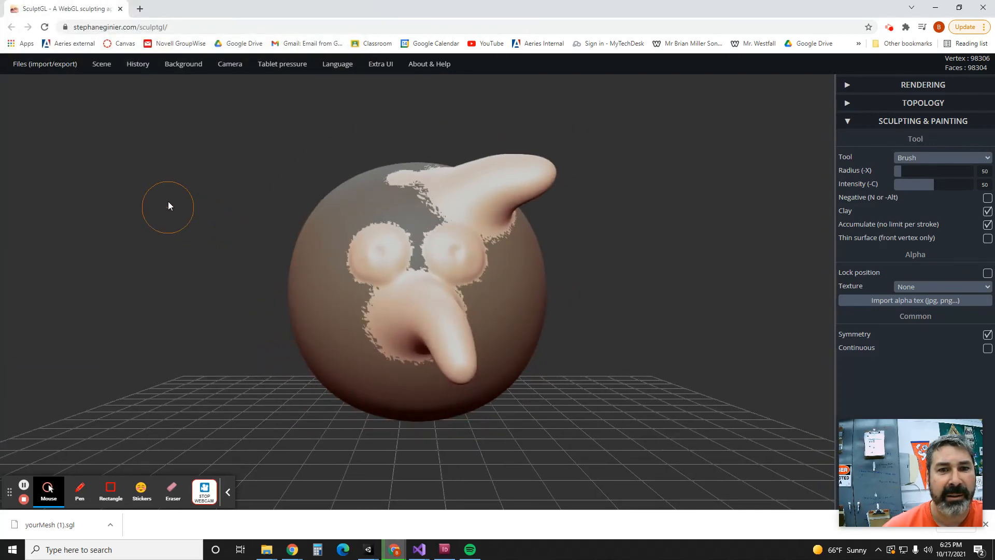